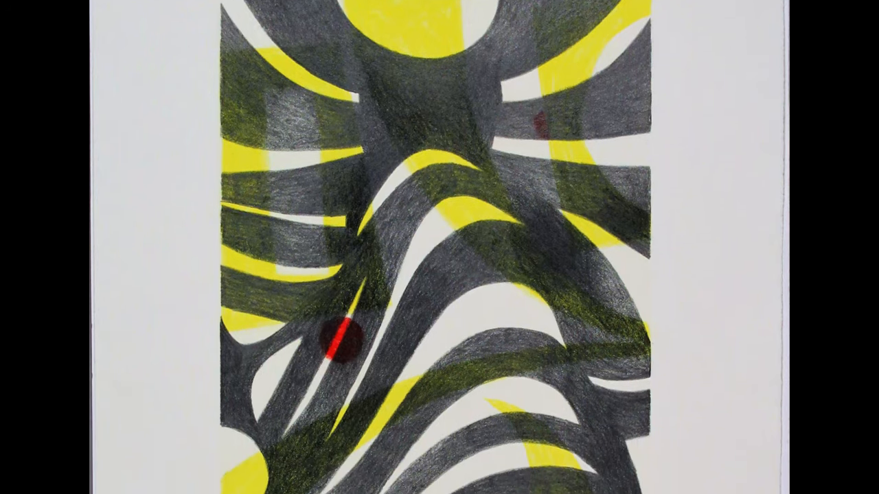
scroll(down, 3)
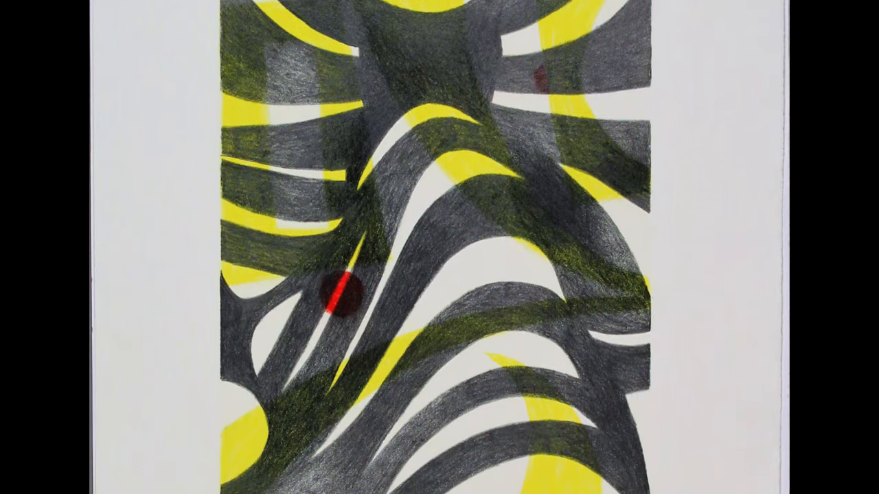